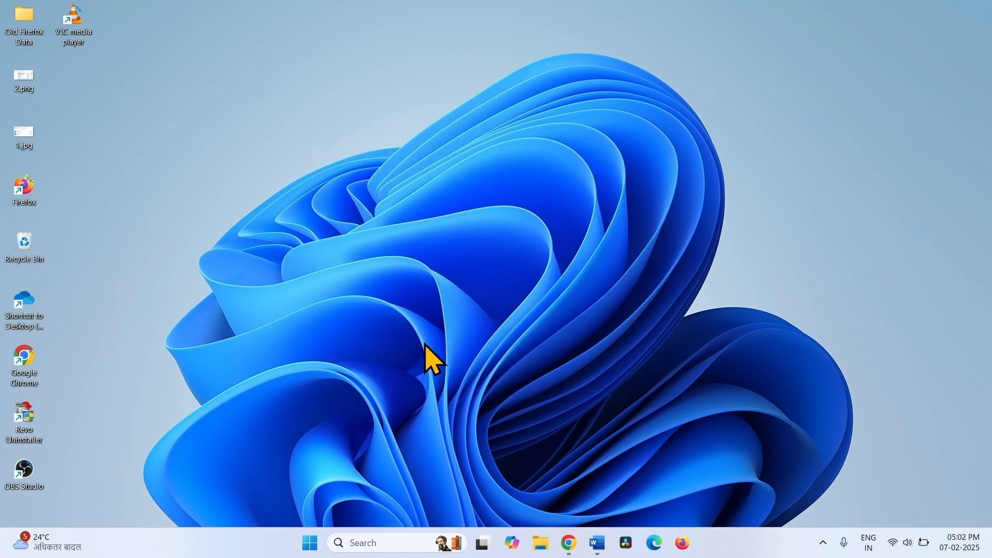
pyautogui.moveTo(601, 247)
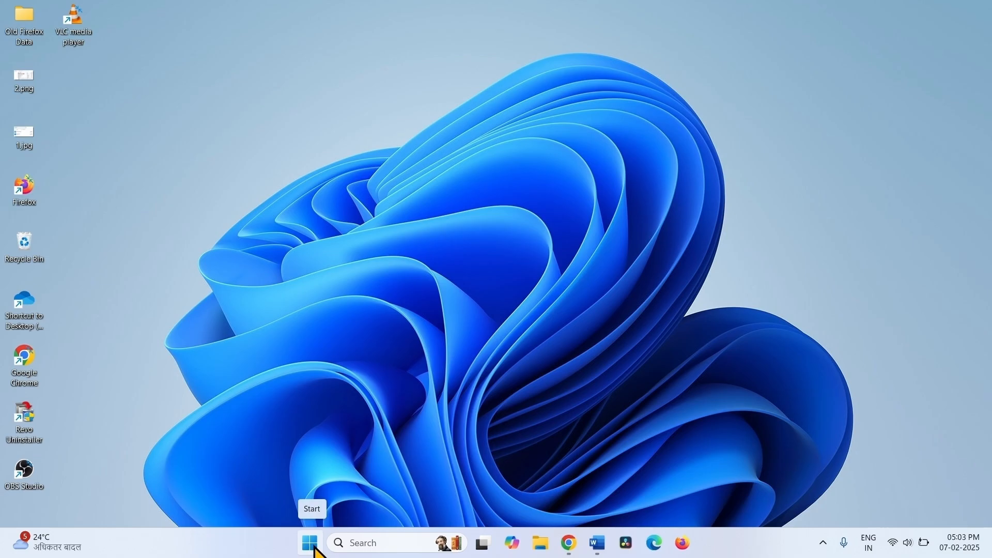
# Open Installed apps from the Start menu and restore the Settings window to a smaller size
pyautogui.rightClick(310, 543)
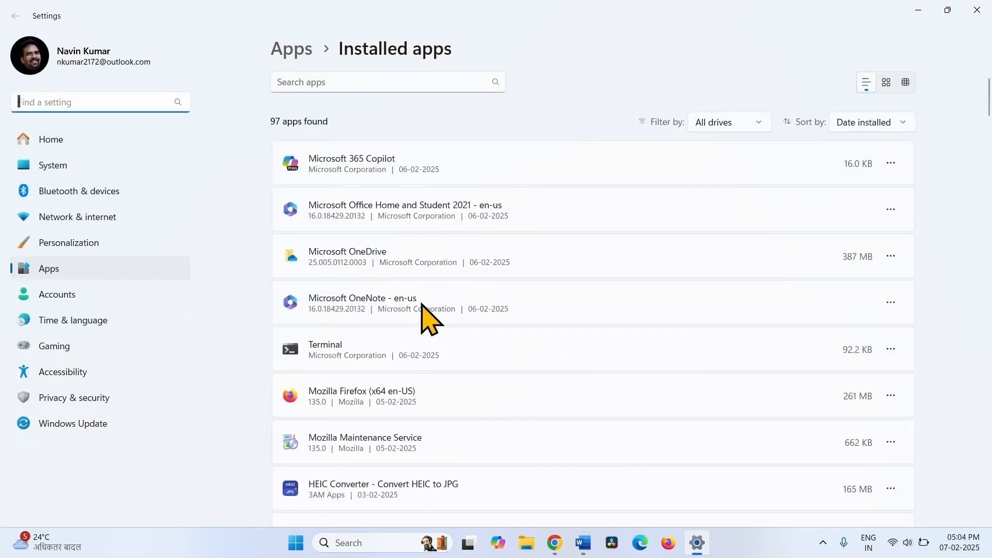
pyautogui.moveTo(429, 287)
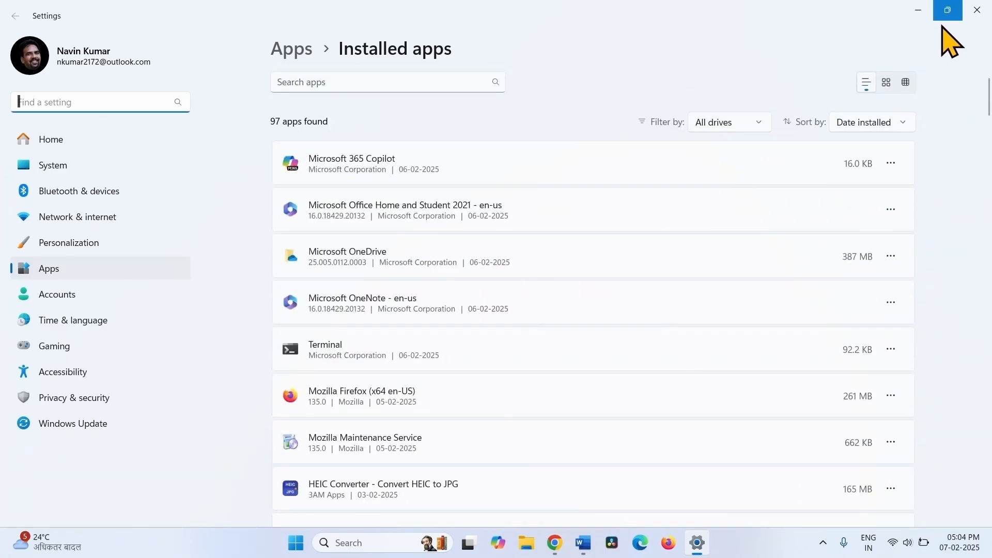
pyautogui.click(947, 10)
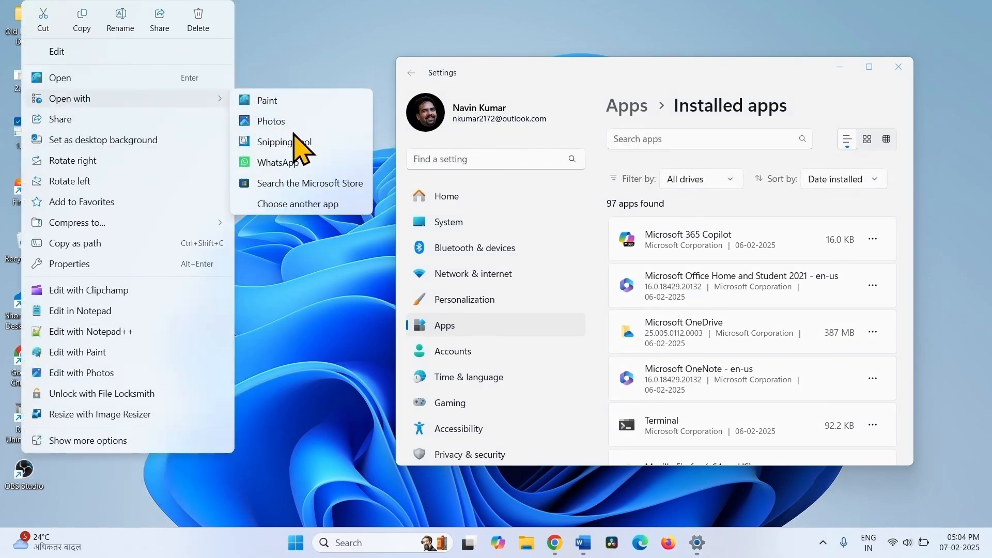
# View 1.jpg in Photos, then minimize Photos to return to Installed apps
pyautogui.click(271, 121)
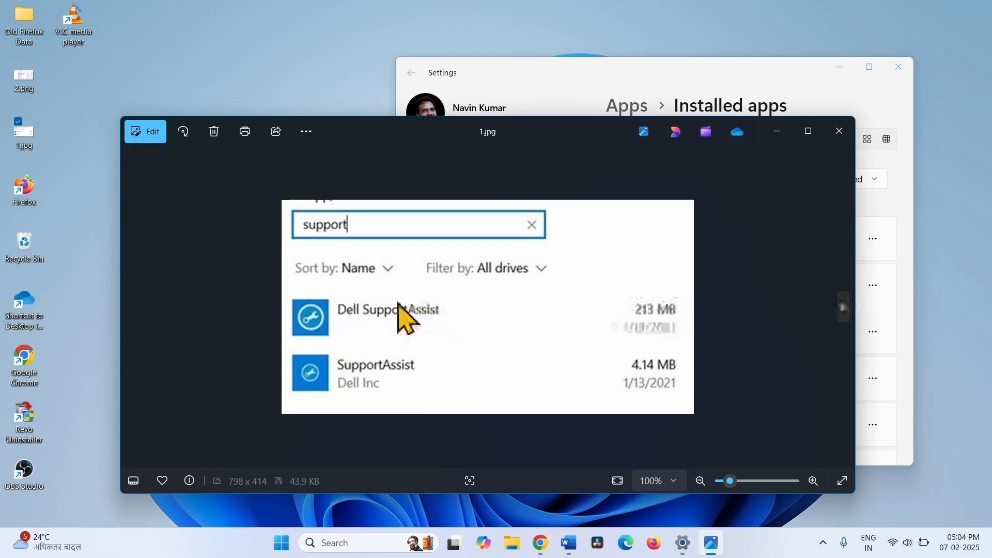
pyautogui.moveTo(380, 341)
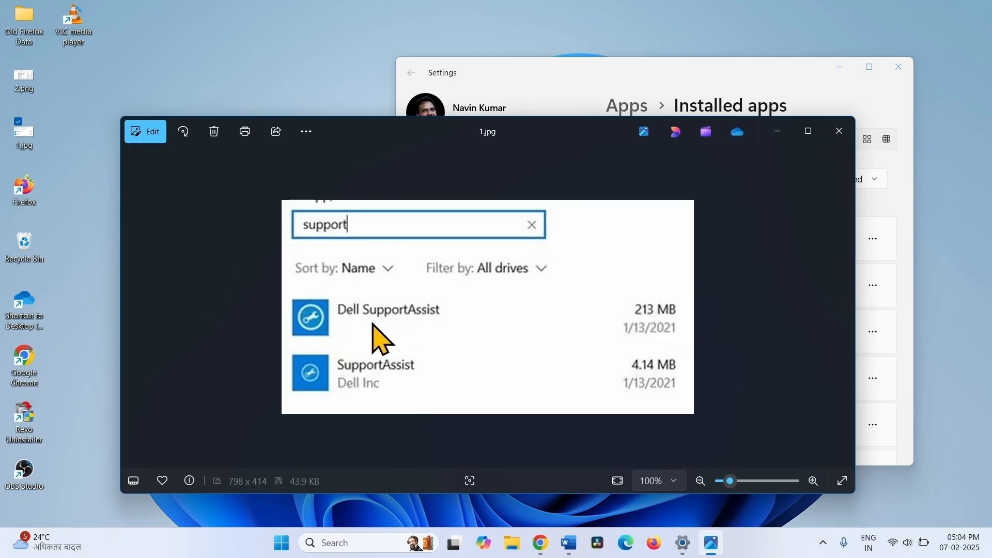
pyautogui.moveTo(777, 130)
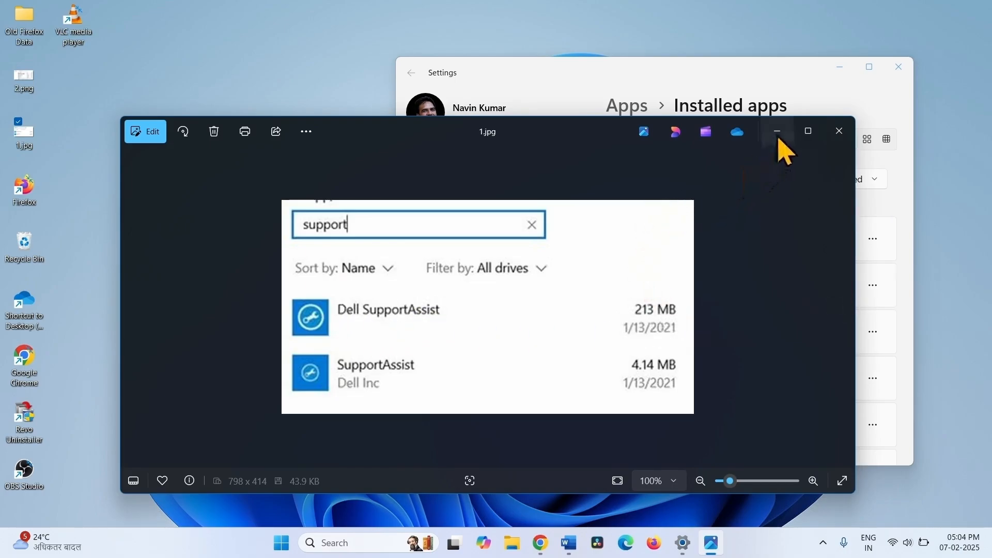
pyautogui.click(777, 130)
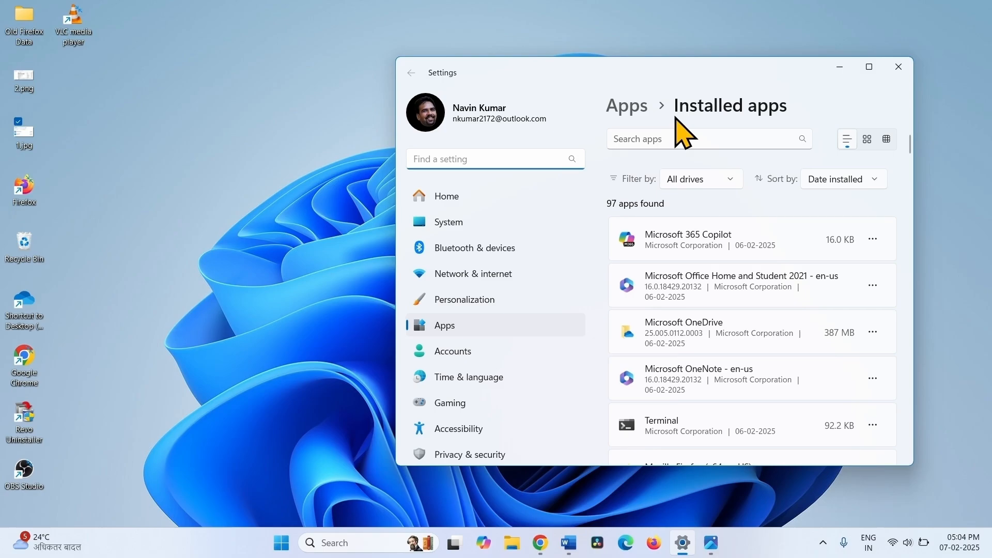
# Maximize Settings, uninstall Microsoft Office Home and Student 2021, then close Settings
pyautogui.click(869, 67)
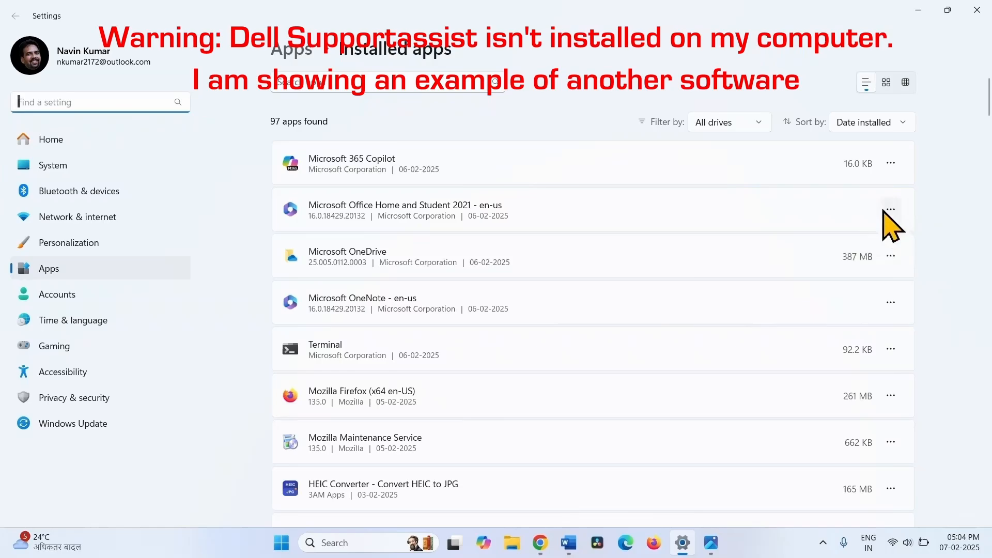
pyautogui.click(890, 209)
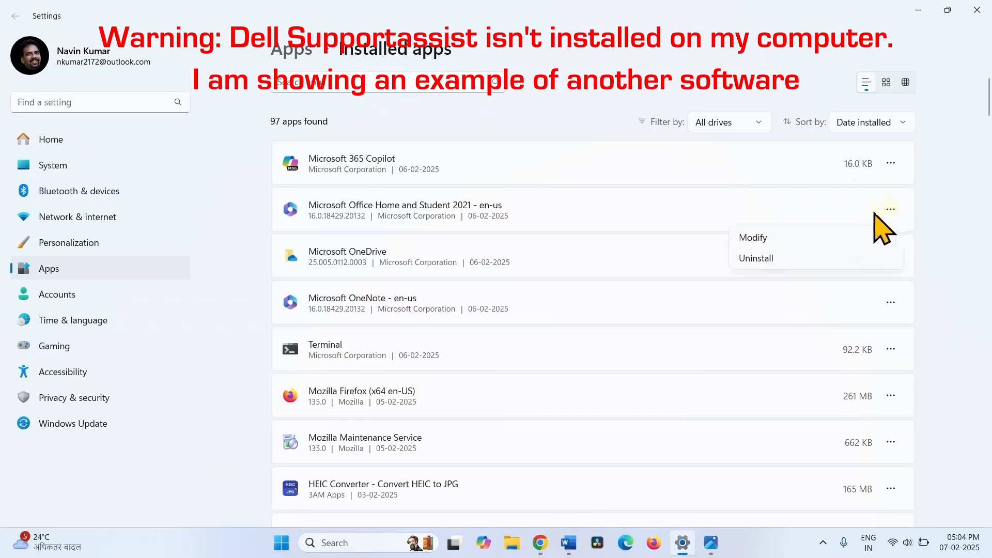
pyautogui.click(755, 258)
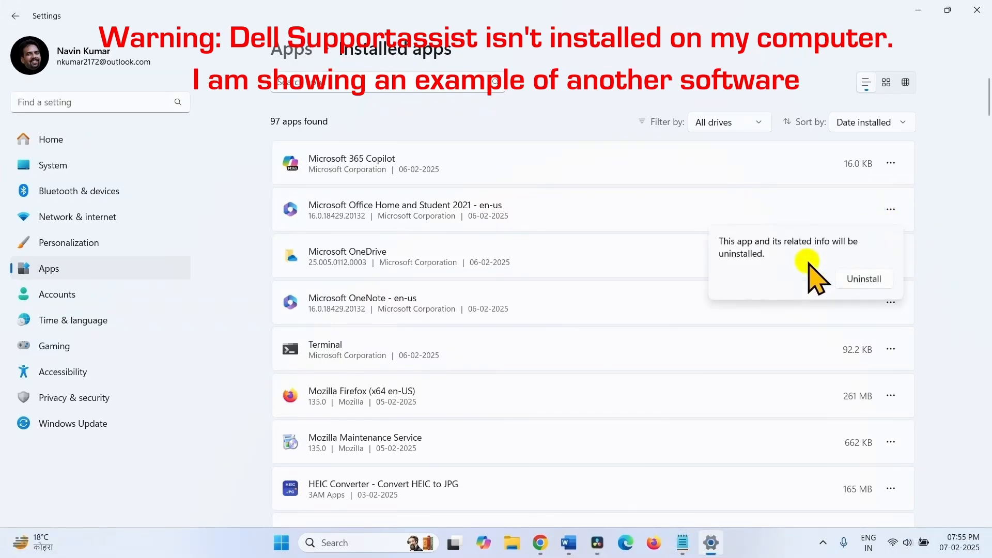
pyautogui.moveTo(876, 294)
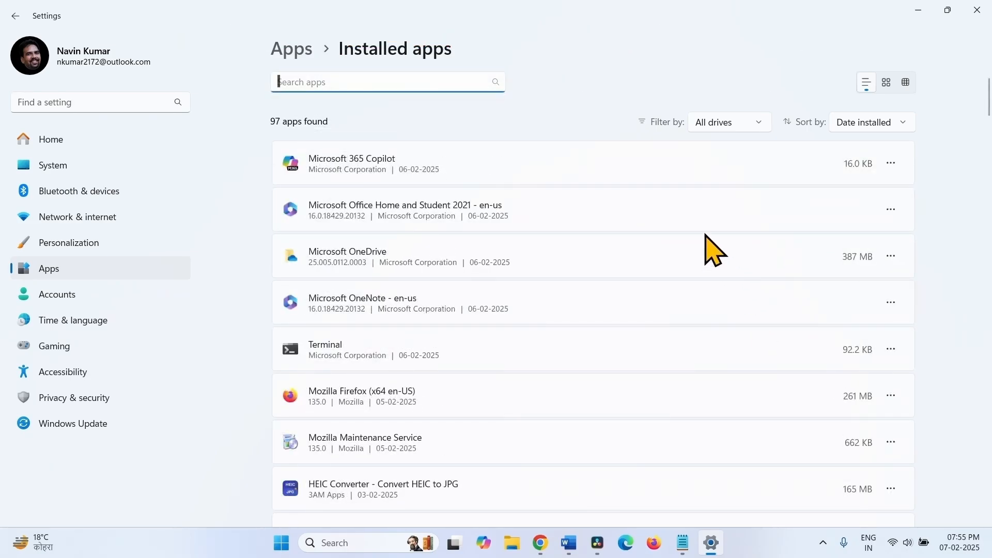
pyautogui.moveTo(730, 275)
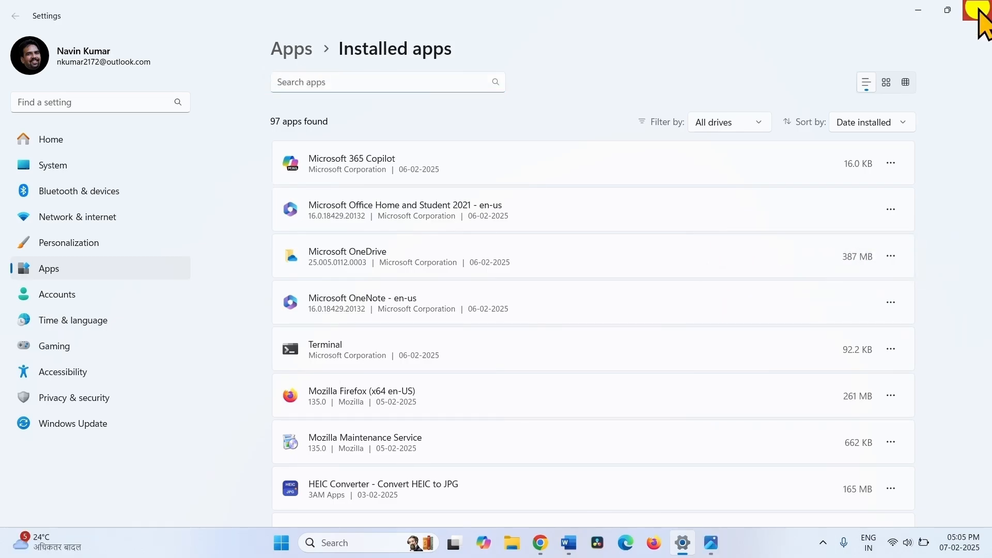
pyautogui.click(983, 10)
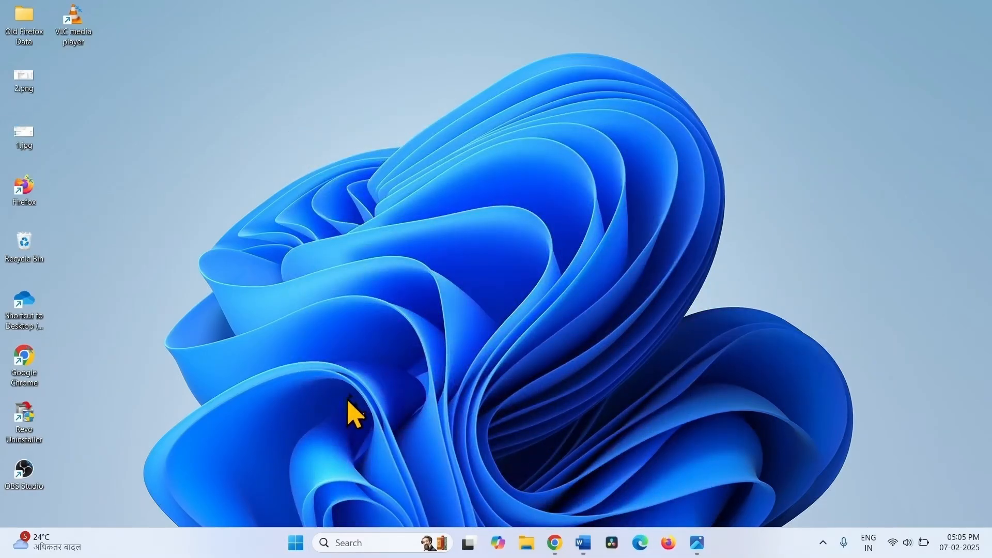
pyautogui.moveTo(358, 411)
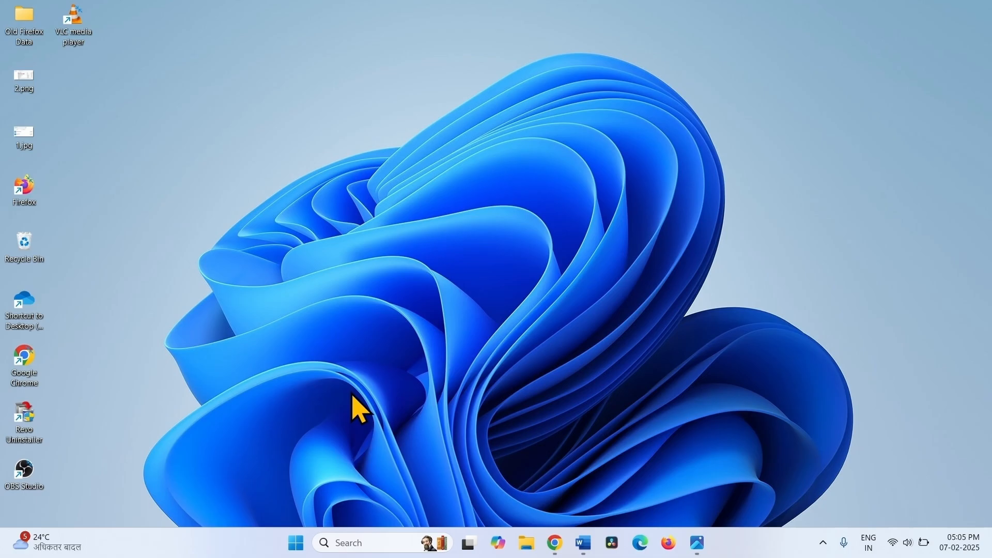
pyautogui.moveTo(332, 436)
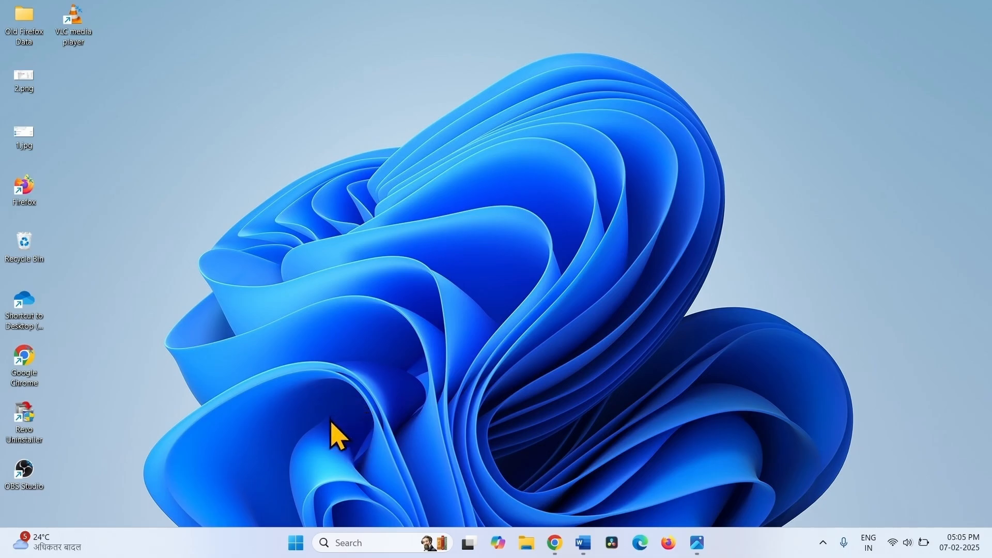
pyautogui.moveTo(370, 437)
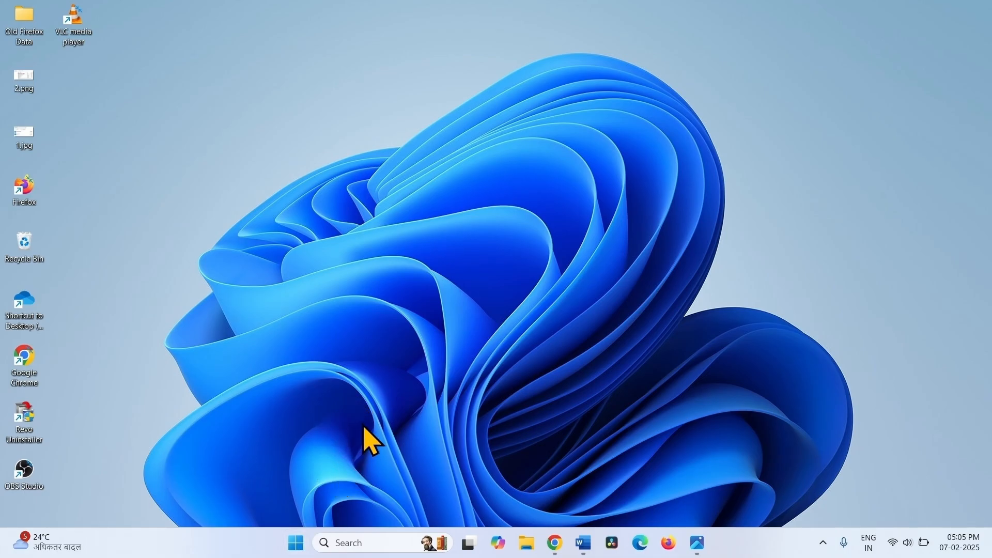
# Open an empty Run dialog with Win+R from the desktop
pyautogui.click(24, 133)
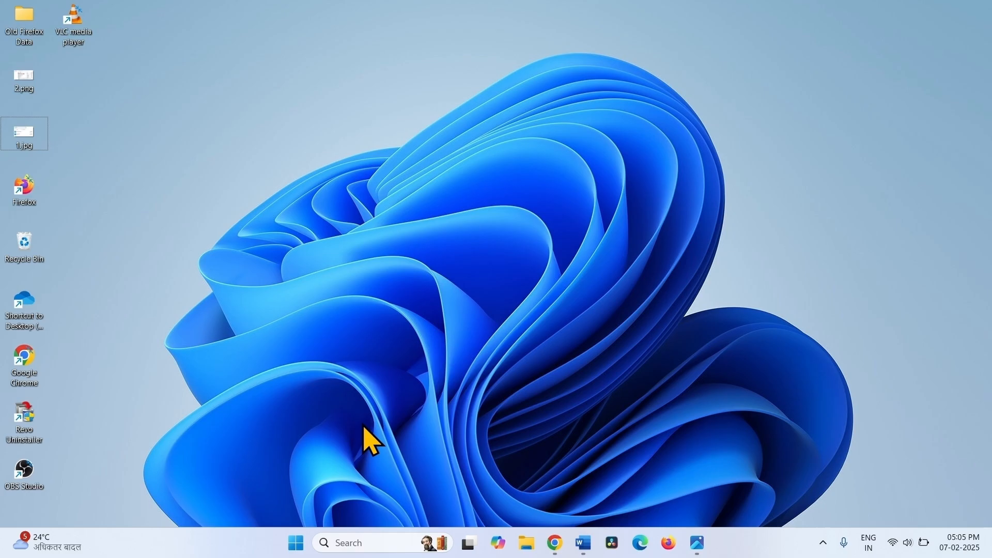
pyautogui.press('Win+r')
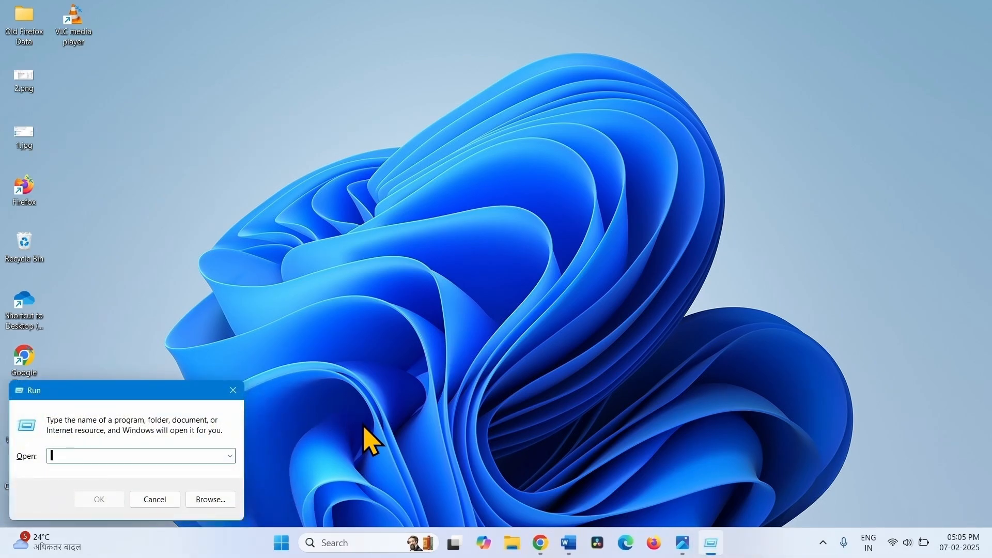
# Run appwiz.cpl to open Programs and Features
pyautogui.write('appwiz.cpl')
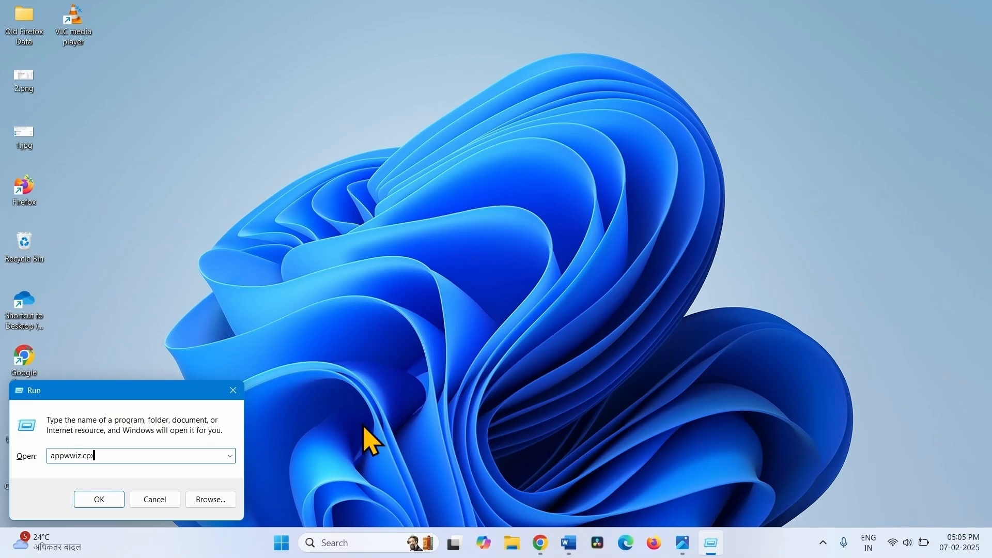
pyautogui.click(99, 499)
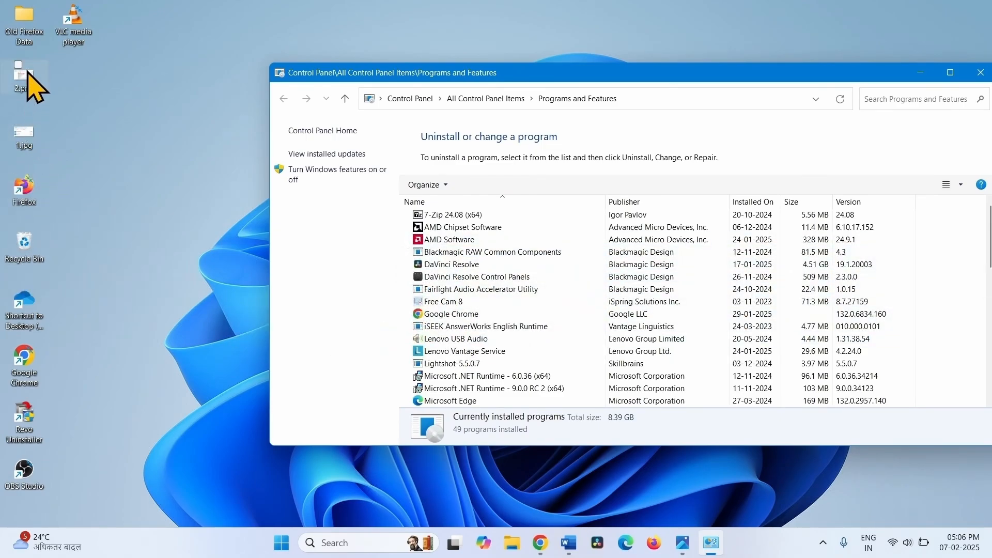
# Open the desktop image 2.png in Photos to view the uninstall guide
pyautogui.rightClick(24, 65)
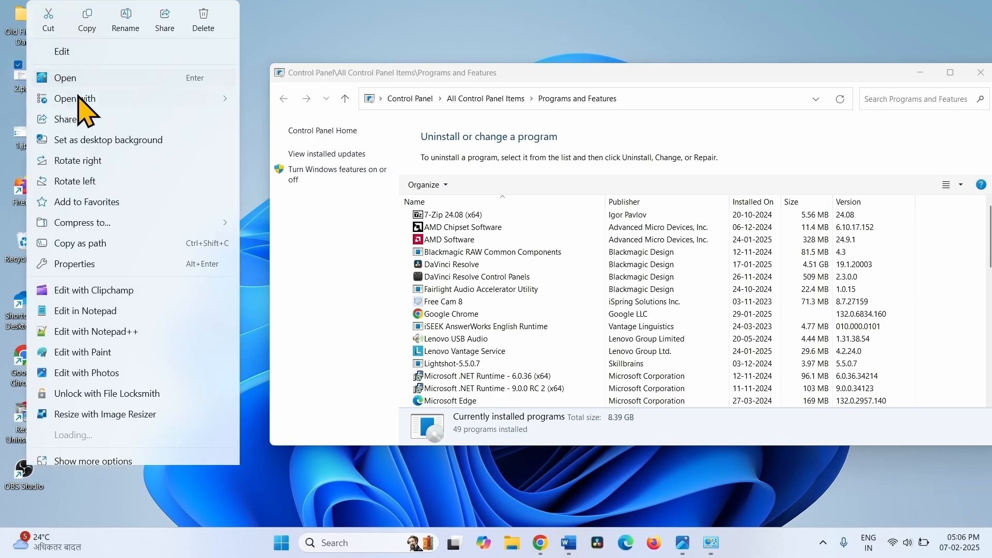
pyautogui.click(74, 98)
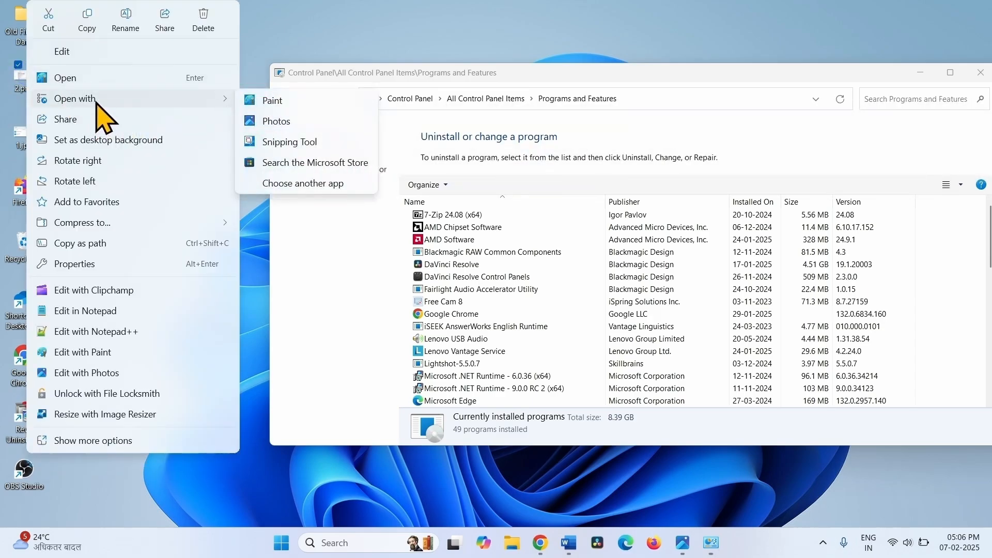
pyautogui.moveTo(274, 121)
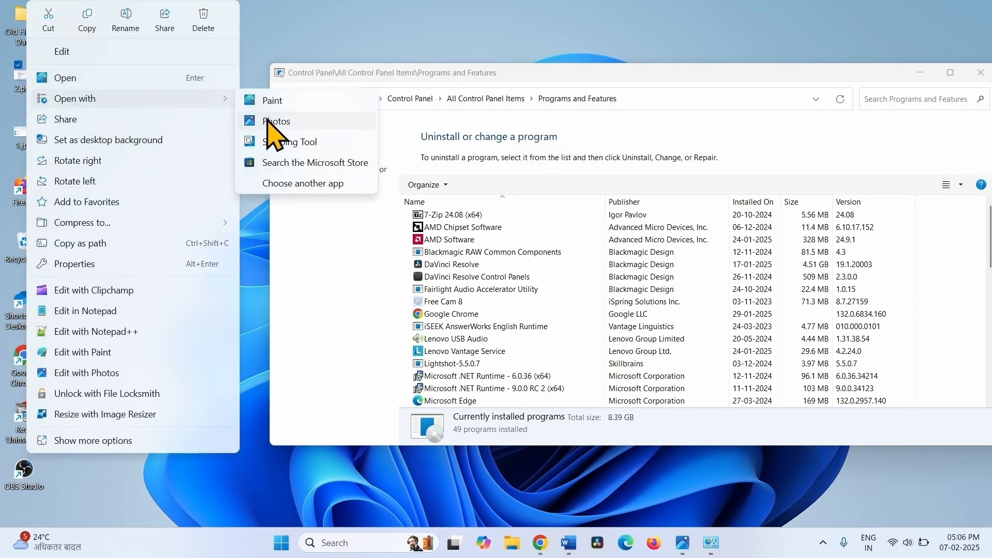
pyautogui.click(275, 120)
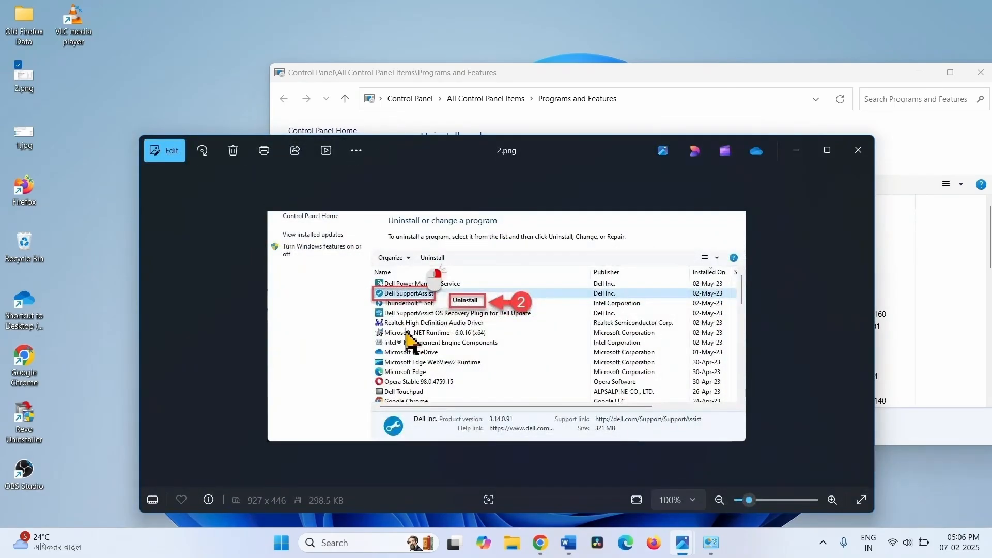
pyautogui.moveTo(433, 310)
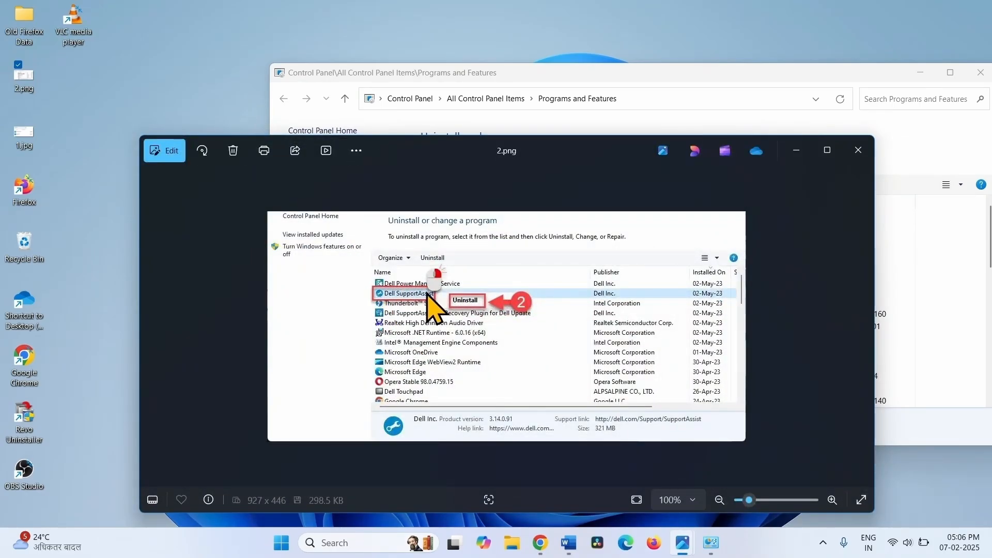
# Close the guide image and select Free Cam 8 to show Uninstall and Repair
pyautogui.click(857, 150)
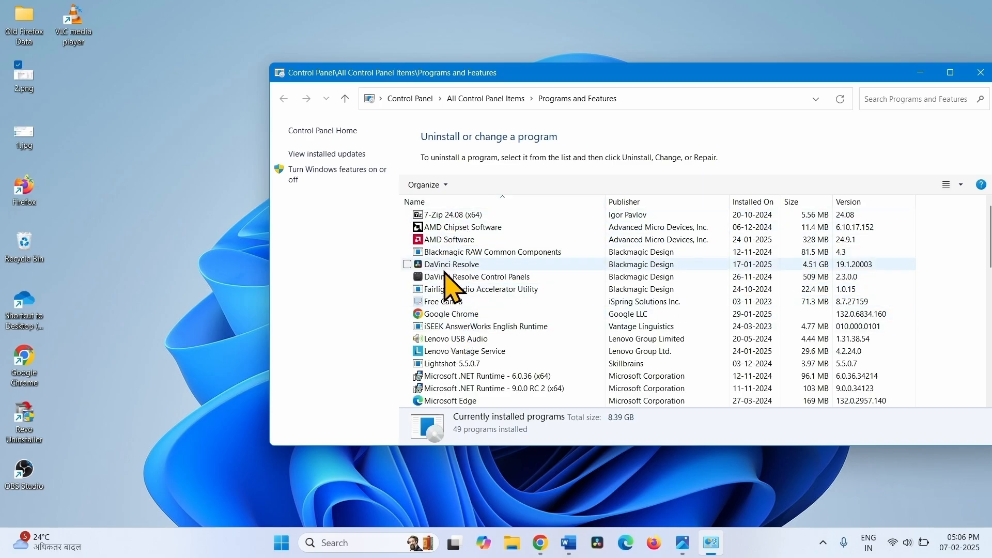
pyautogui.click(440, 301)
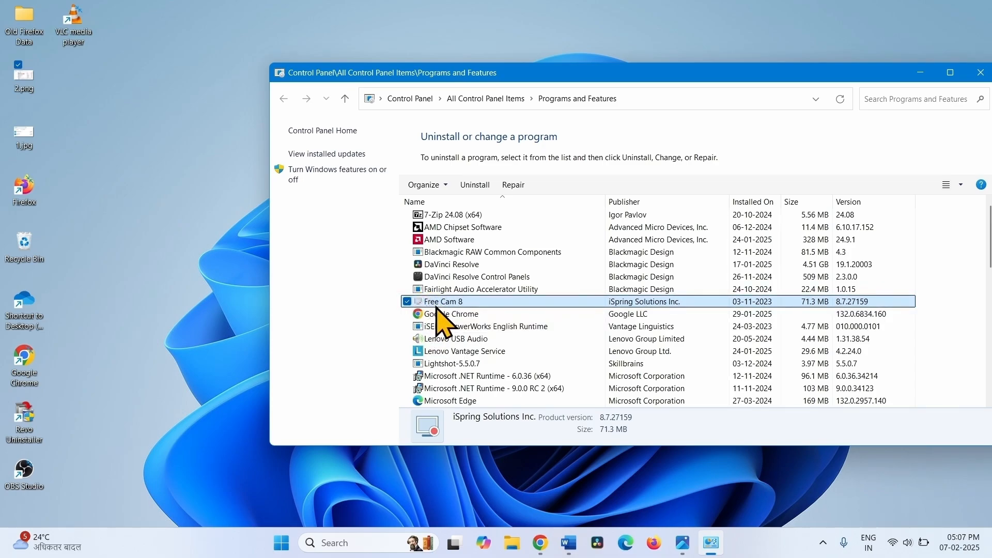
pyautogui.moveTo(980, 73)
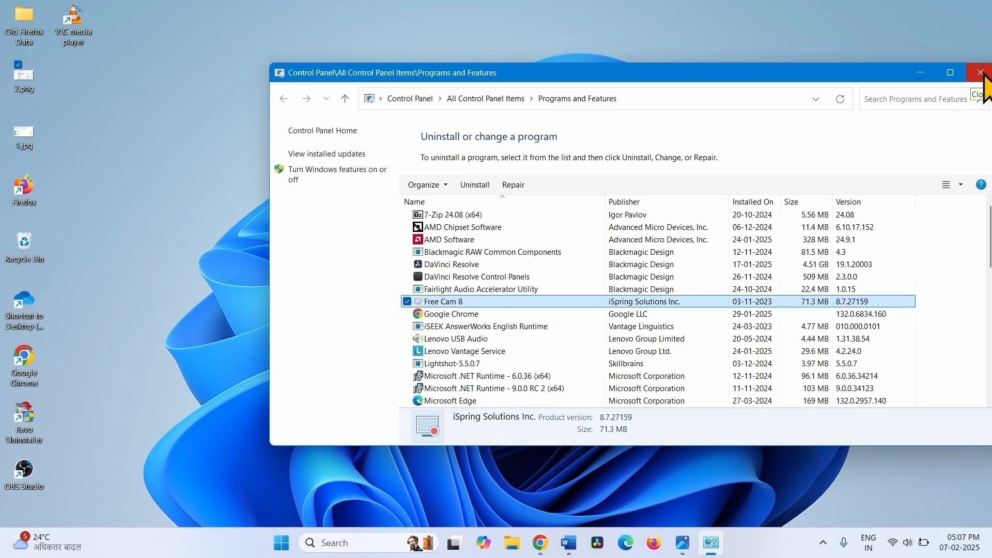
# Close the Programs and Features window, returning to the desktop
pyautogui.click(981, 73)
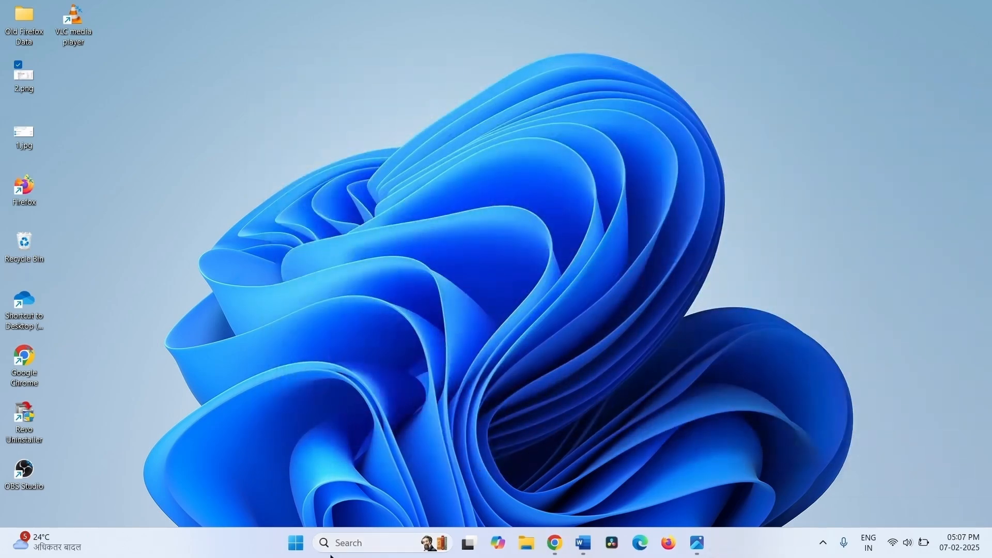
pyautogui.moveTo(535, 452)
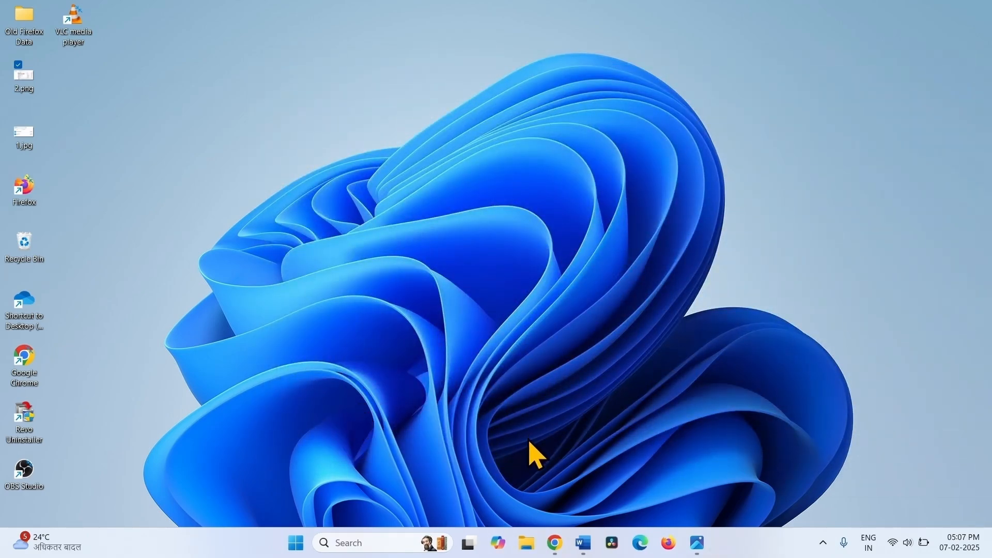
pyautogui.moveTo(526, 446)
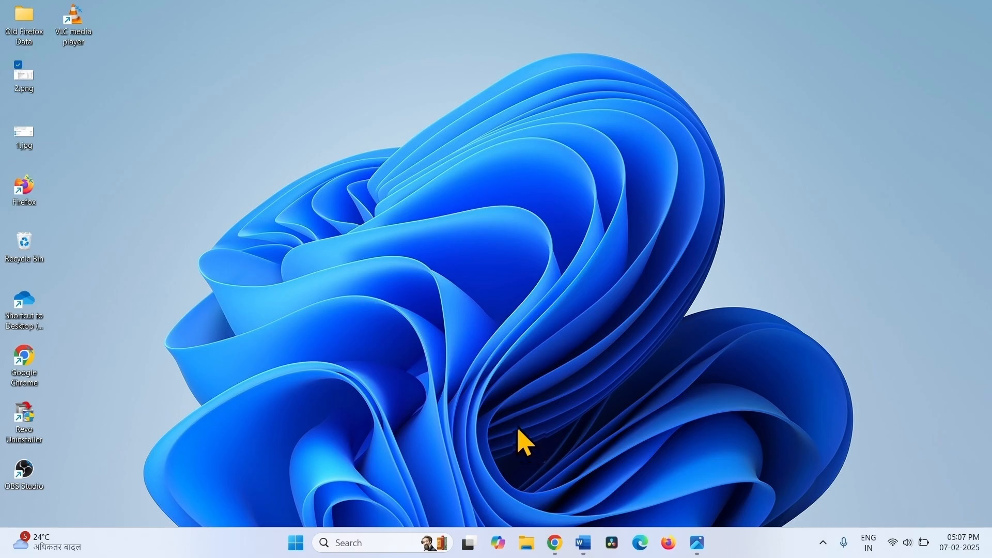
pyautogui.moveTo(518, 455)
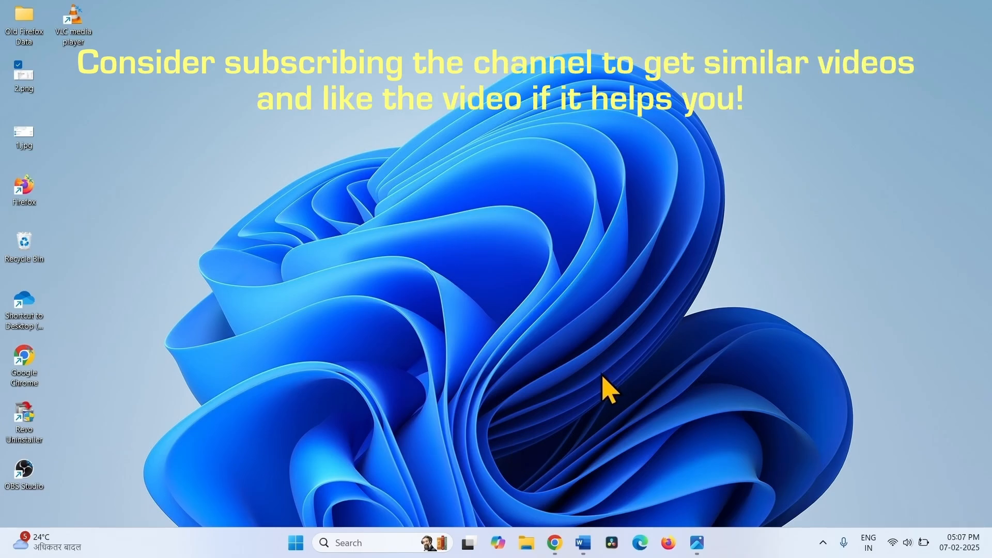
pyautogui.moveTo(501, 337)
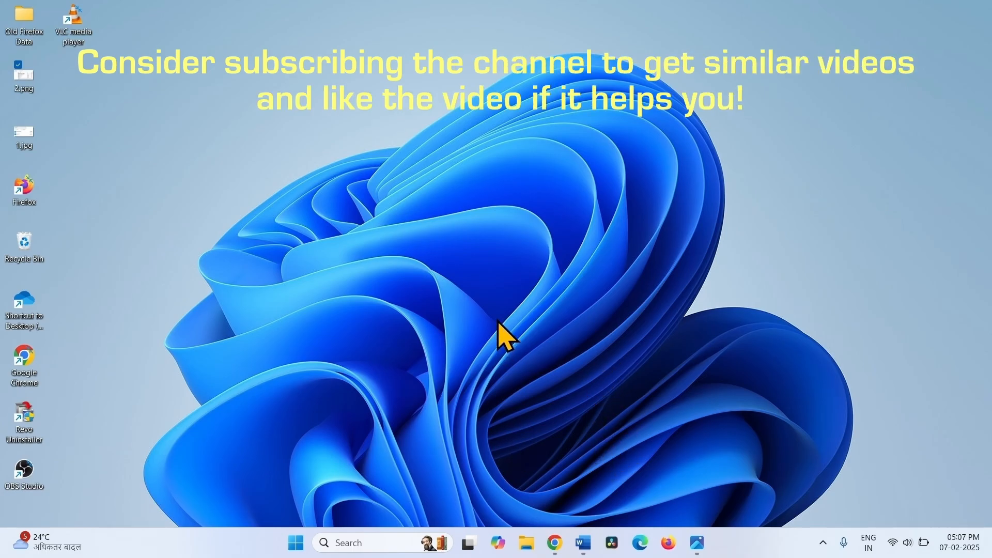